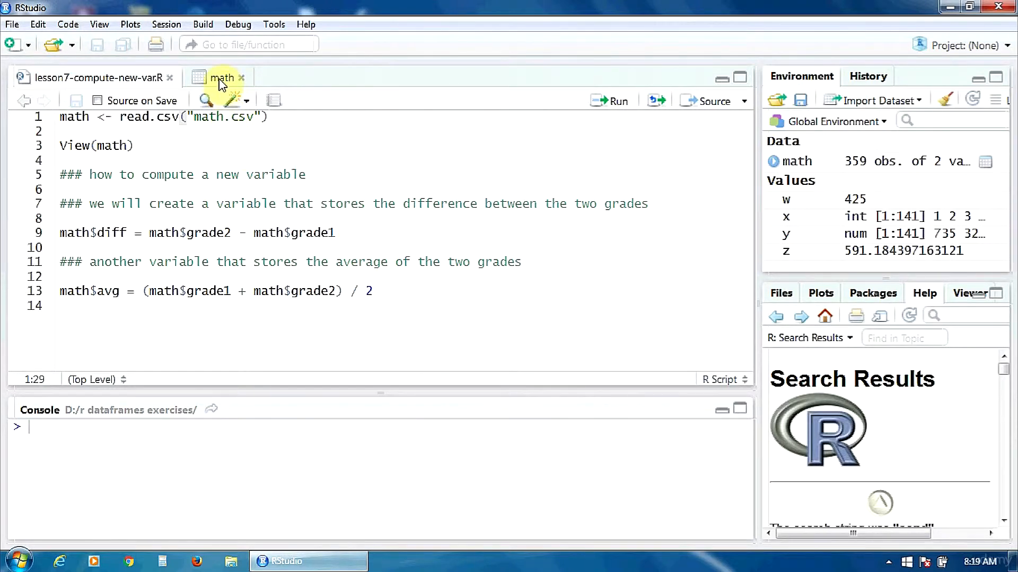
Show the math data frame's 359 rows with its grade1 and grade2 columns
click(223, 78)
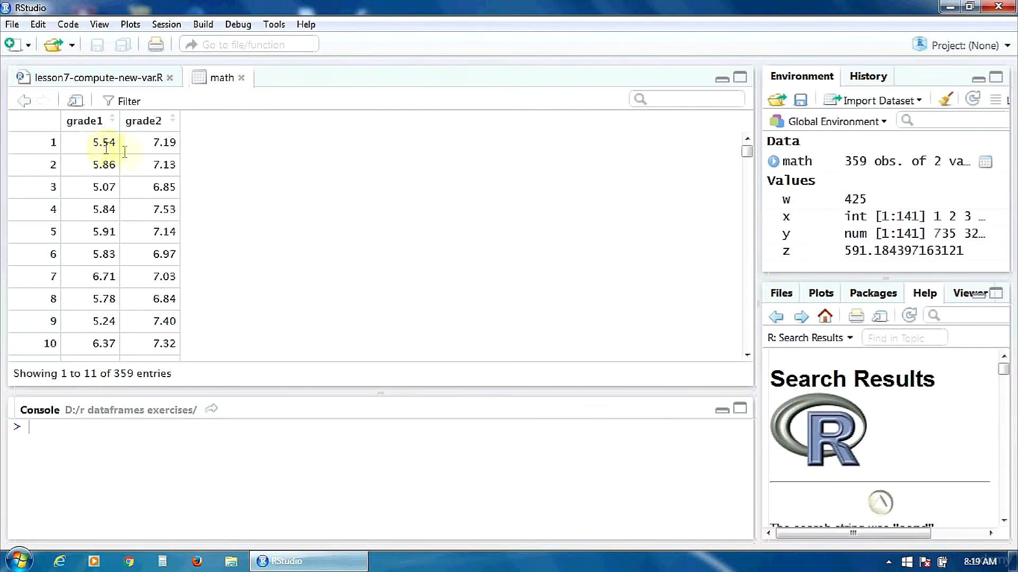
mouse_move(152, 156)
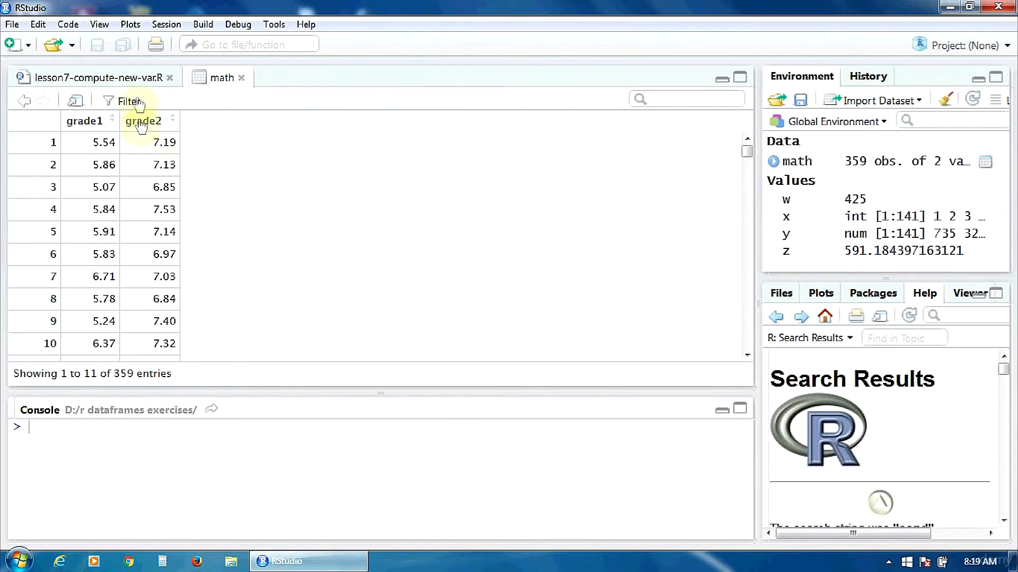
Return to lesson7-compute-new-var.R to run the math$diff <- grade2 - grade1 line
click(97, 77)
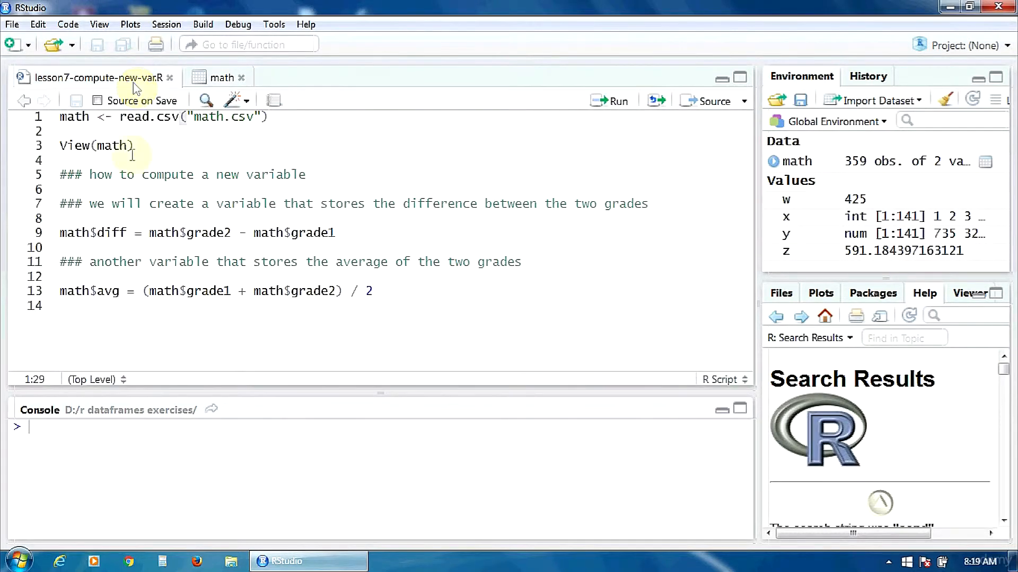
mouse_move(165, 286)
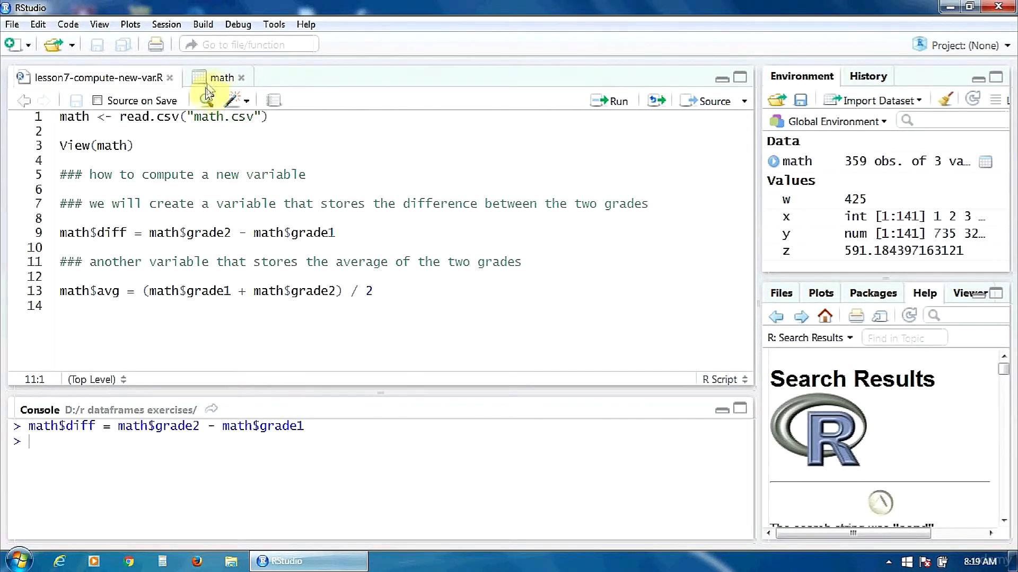
Check that math now lists diff, grade2 minus grade1, beside the two grade columns
click(220, 78)
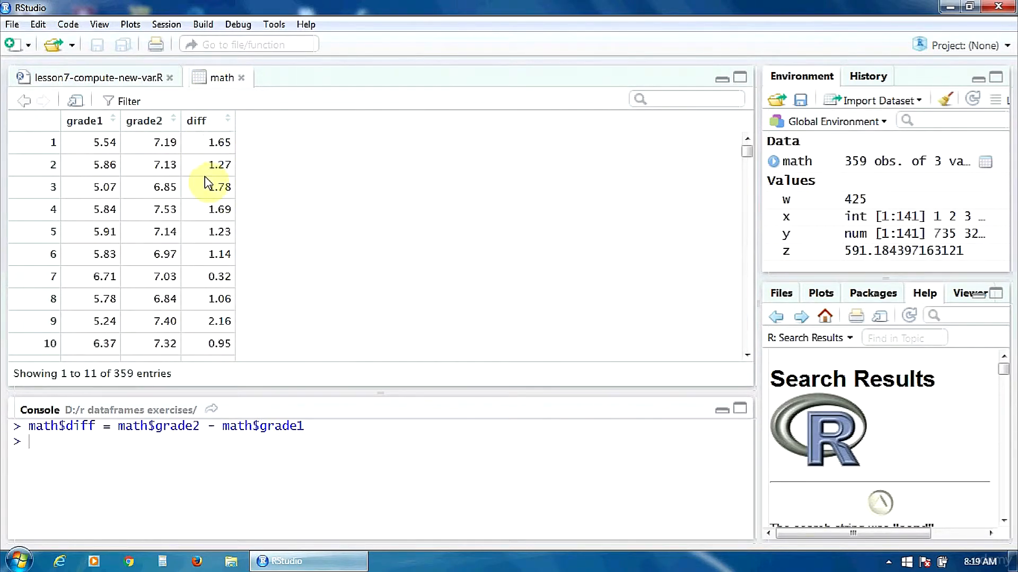
mouse_move(107, 169)
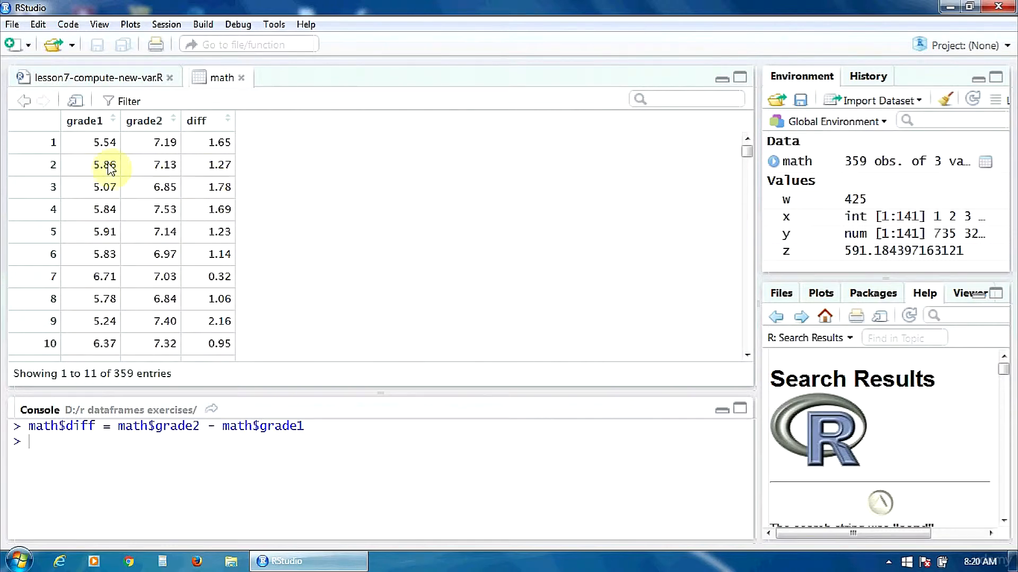
mouse_move(104, 143)
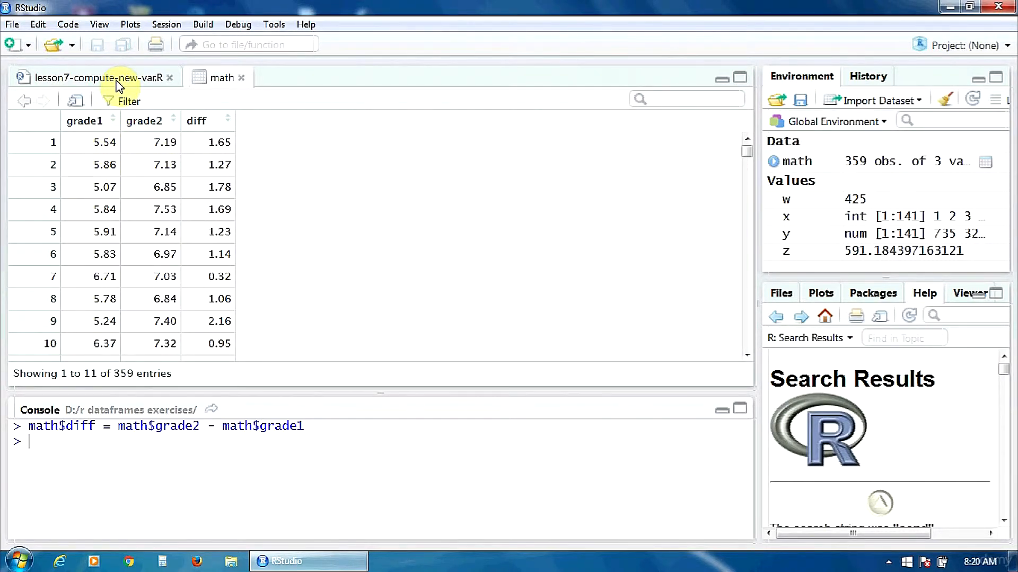
Return to the script to run the math$avg line averaging grade1 and grade2
click(97, 77)
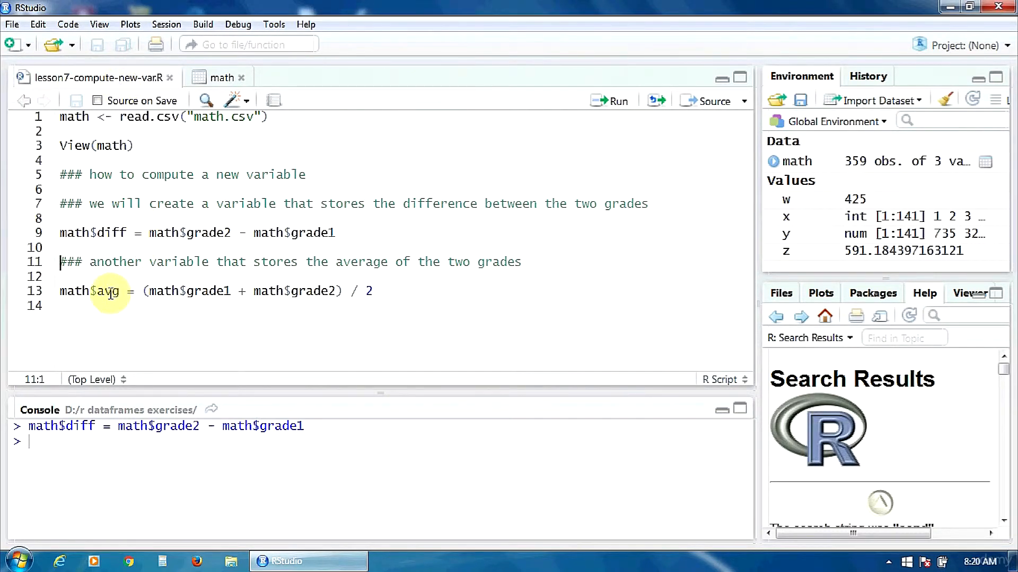
mouse_move(188, 325)
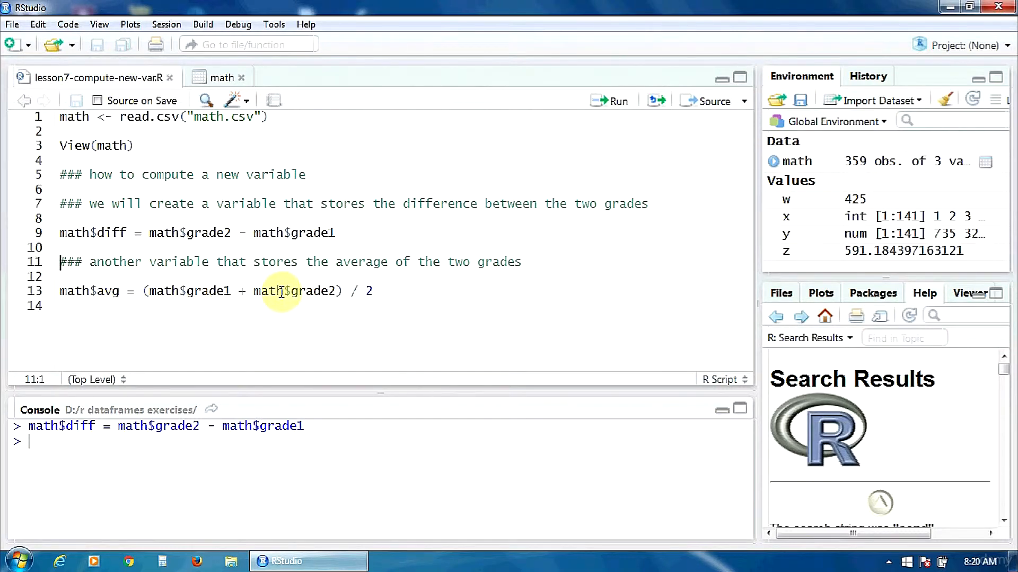
mouse_move(327, 291)
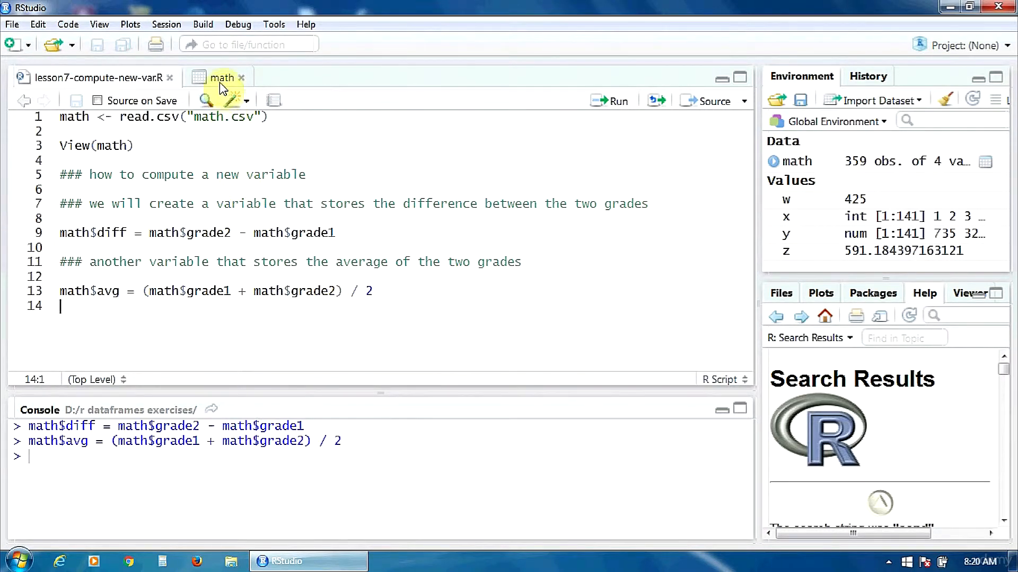
click(223, 78)
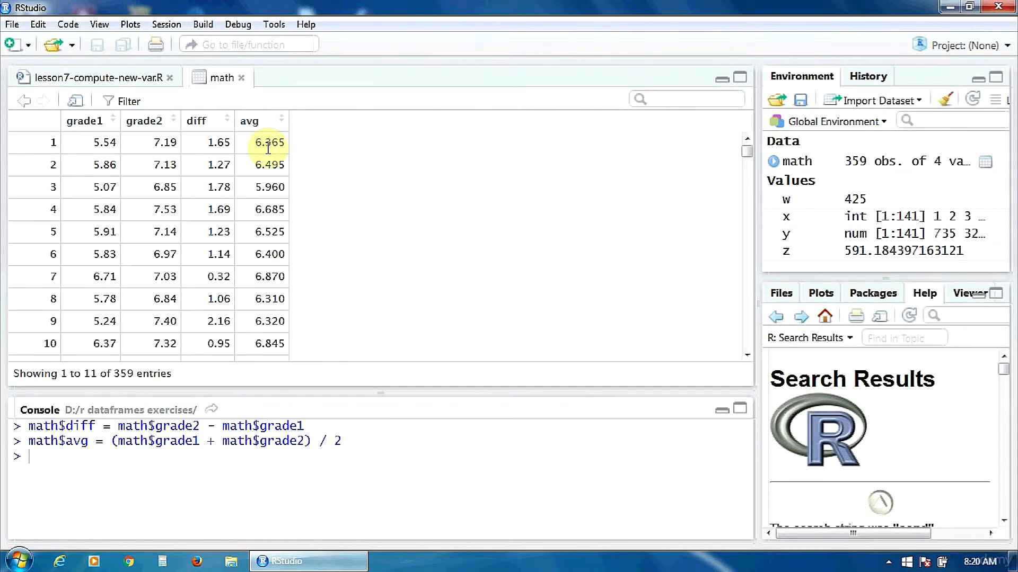
click(94, 78)
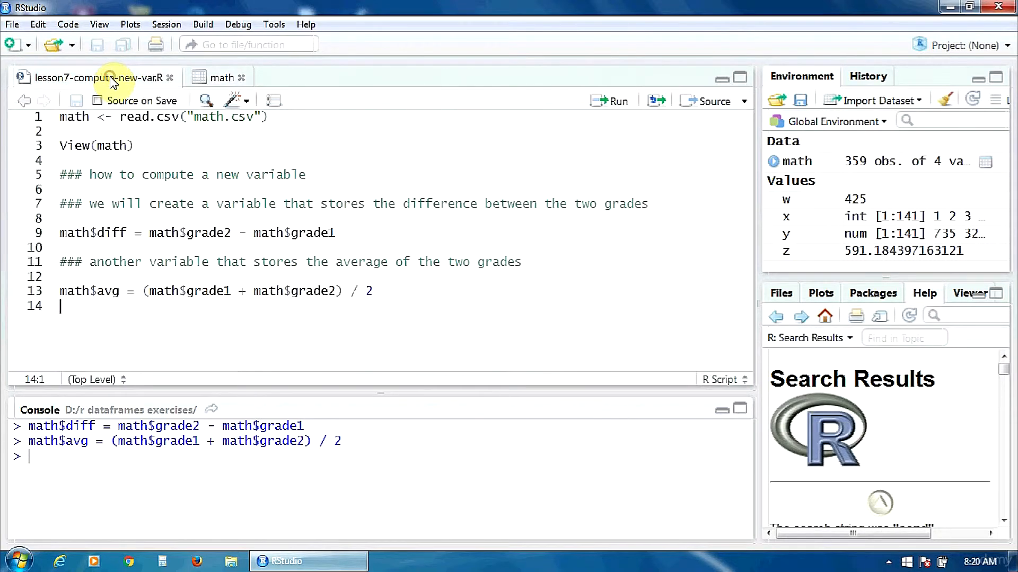